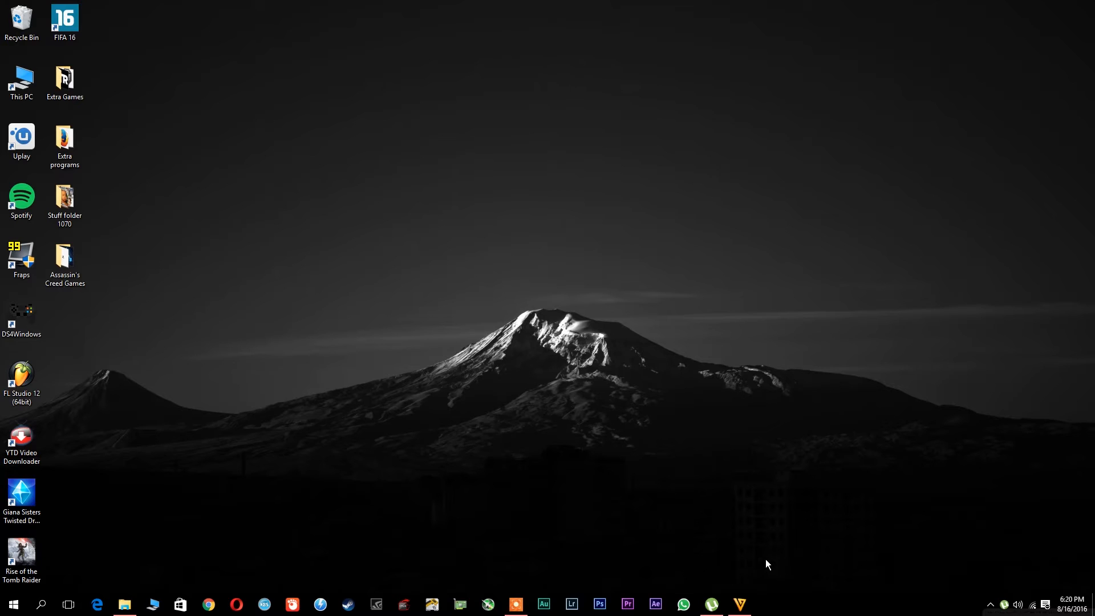
{"action": "mouse_move", "coordinate": [329, 516]}
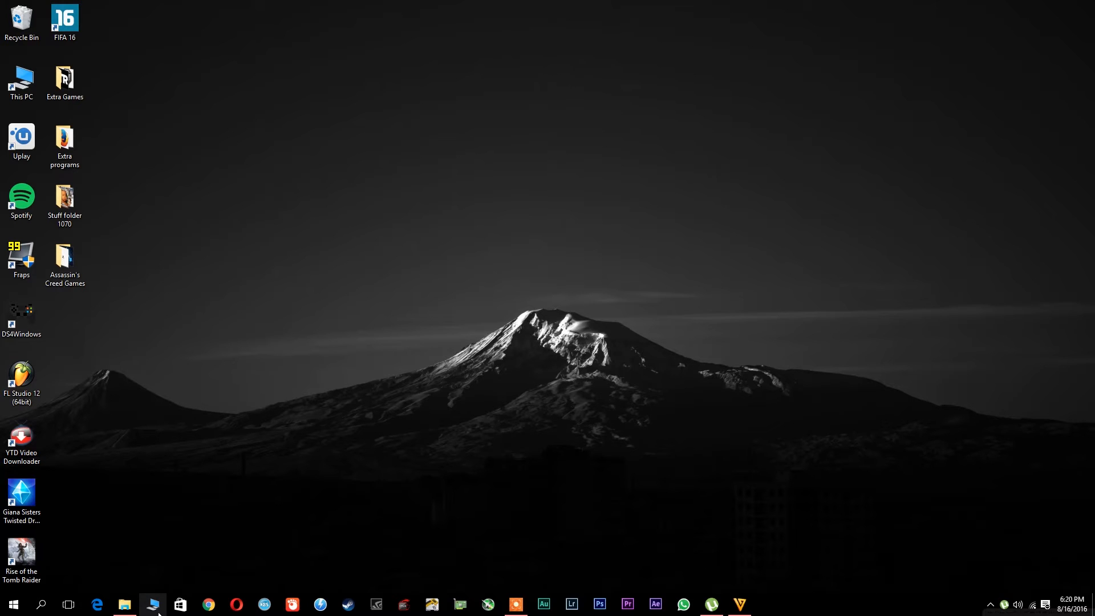
Step: Navigate File Explorer to C: > Program Files > Adobe > Adobe Premiere Pro CS6
{"action": "left_click", "coordinate": [123, 605]}
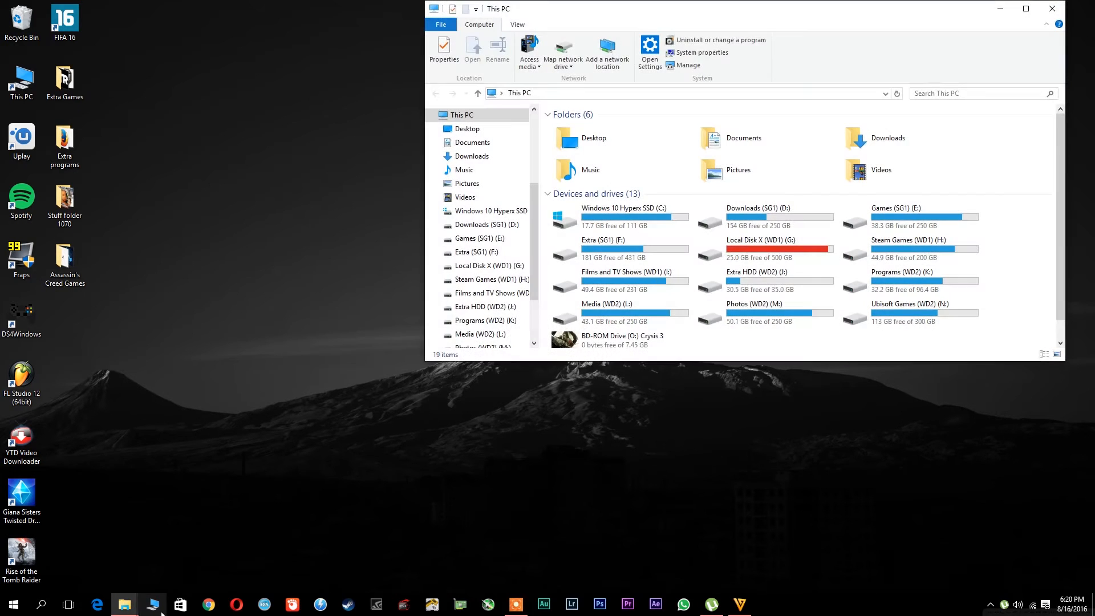
{"action": "left_click", "coordinate": [621, 215]}
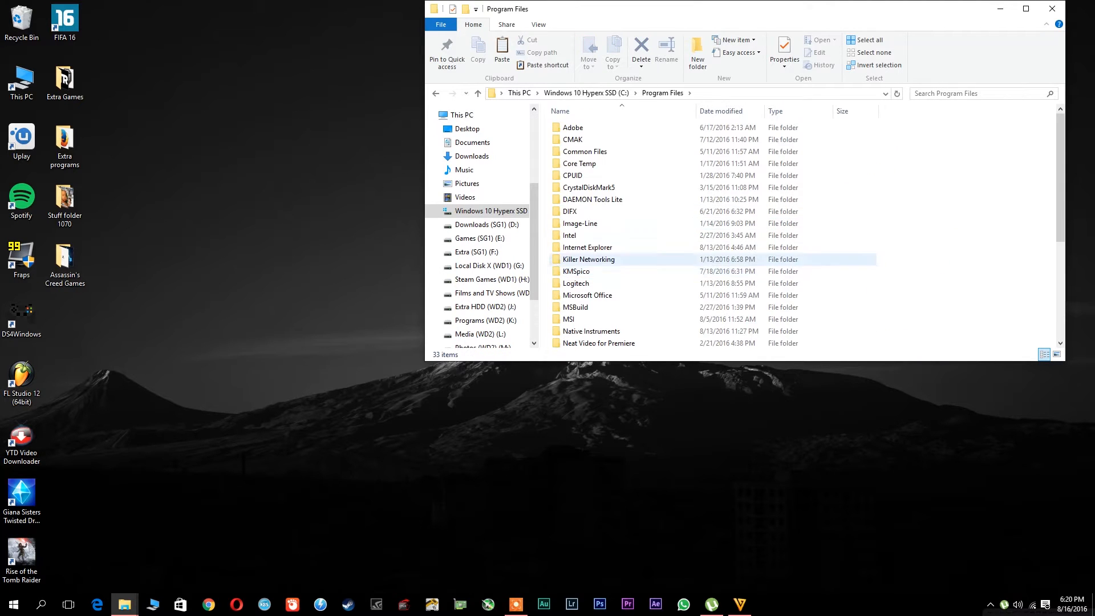
{"action": "double_click", "coordinate": [571, 127]}
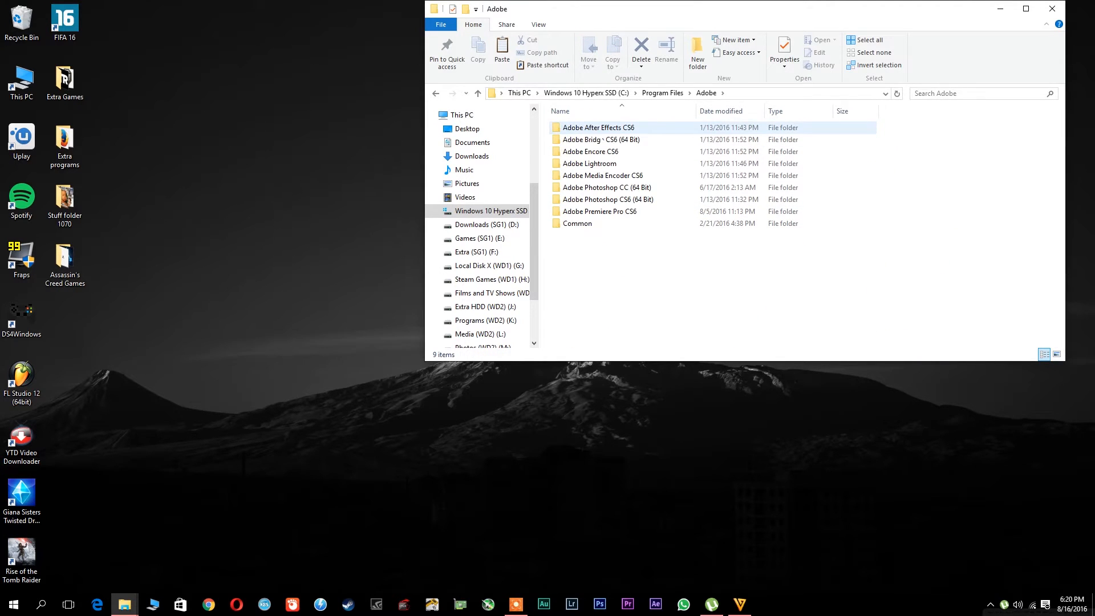
{"action": "left_click", "coordinate": [599, 211]}
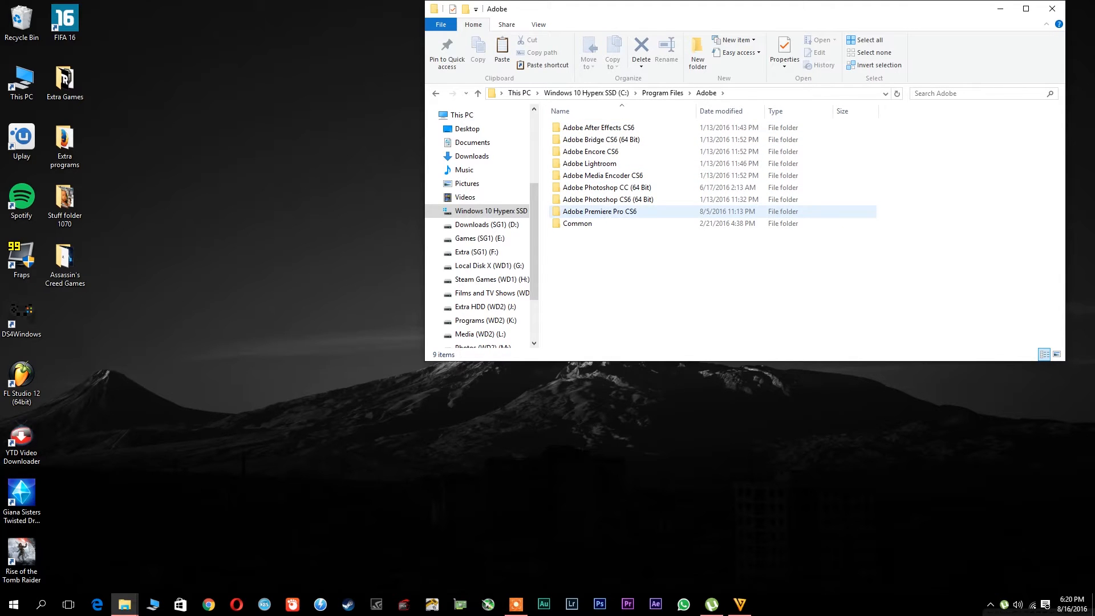
{"action": "double_click", "coordinate": [599, 211]}
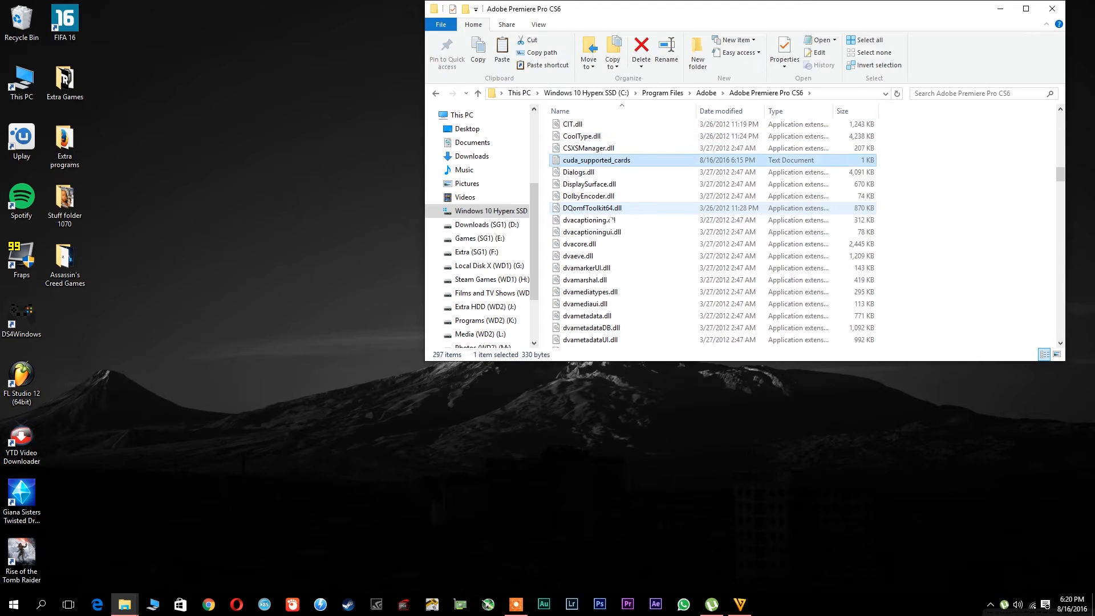
{"action": "mouse_move", "coordinate": [595, 159]}
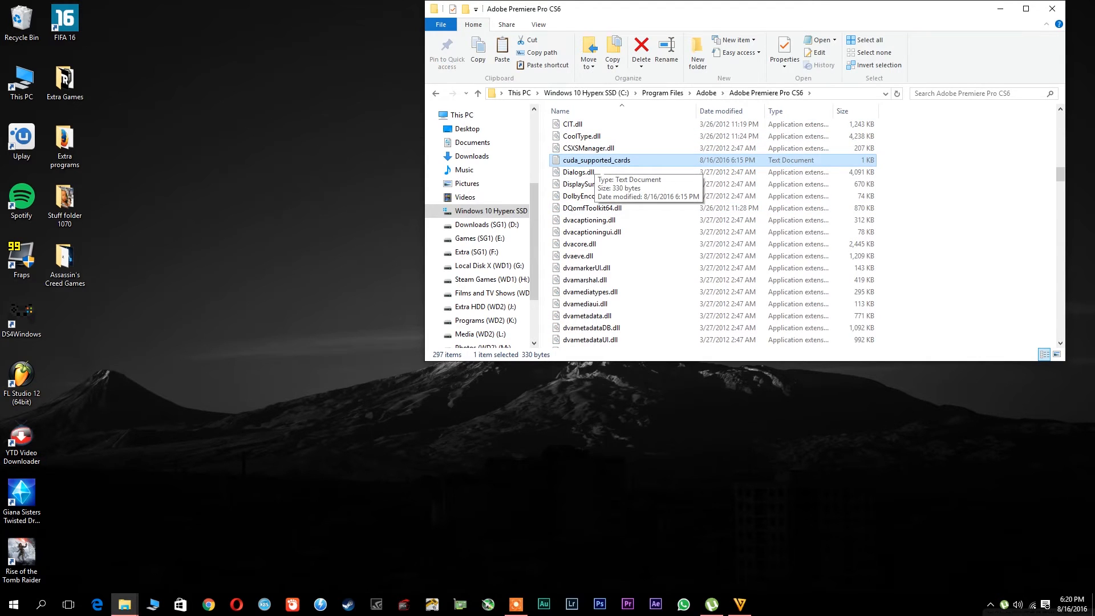
Step: Open cuda_supported_cards.txt in Notepad and bring up the GPU-Z card details
{"action": "double_click", "coordinate": [595, 159]}
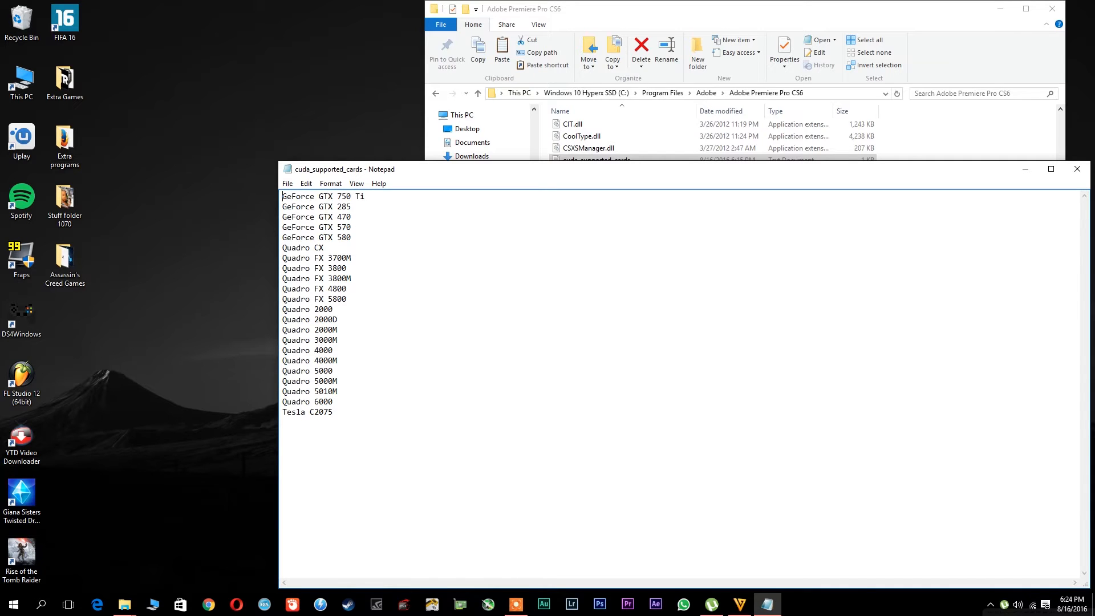
{"action": "left_click", "coordinate": [460, 604]}
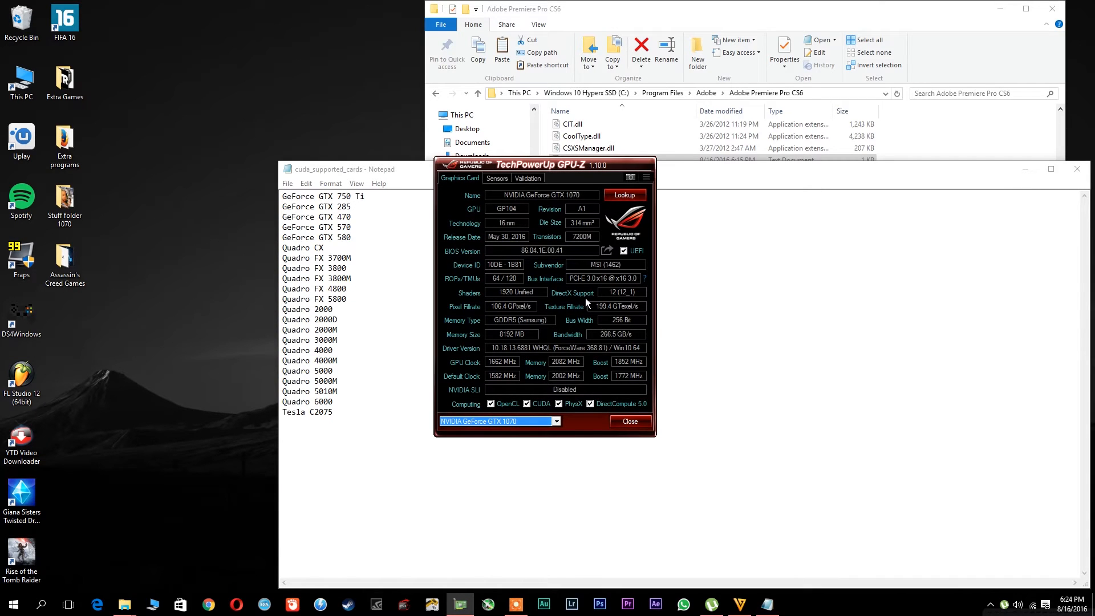
{"action": "mouse_move", "coordinate": [480, 207]}
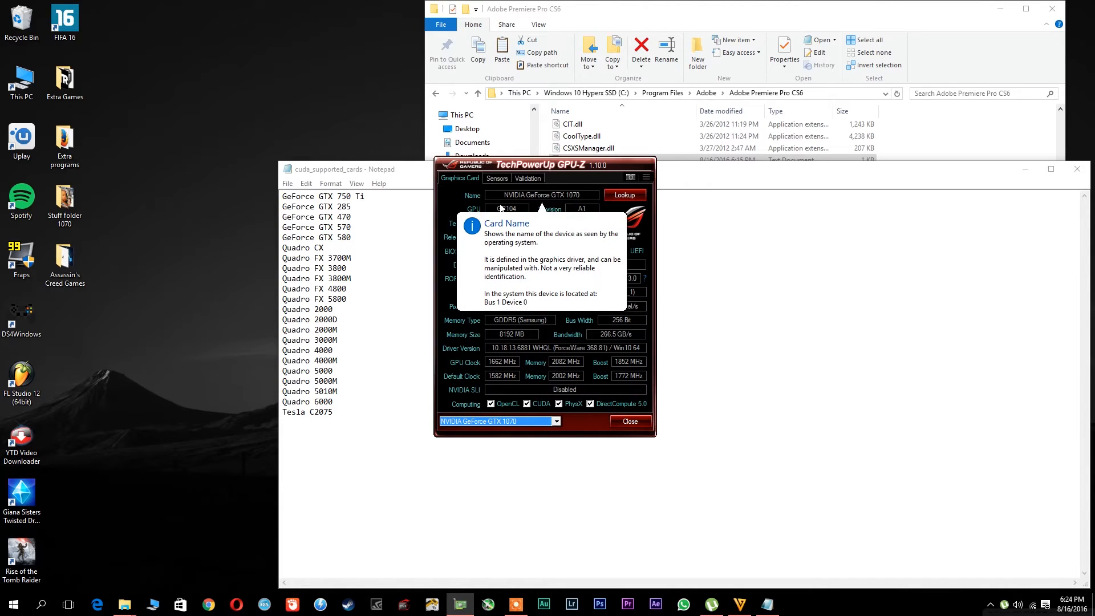
{"action": "mouse_move", "coordinate": [579, 207]}
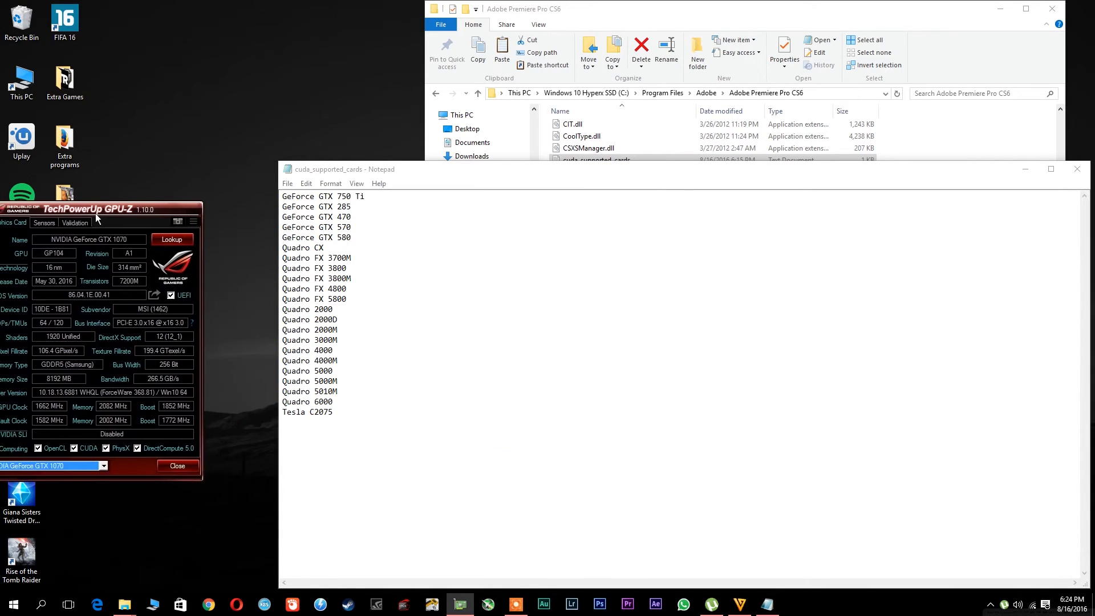
Step: Move the GPU-Z window showing NVIDIA GeForce GTX 1070 beside the Notepad list
{"action": "left_click_drag", "start_coordinate": [91, 209], "coordinate": [154, 224]}
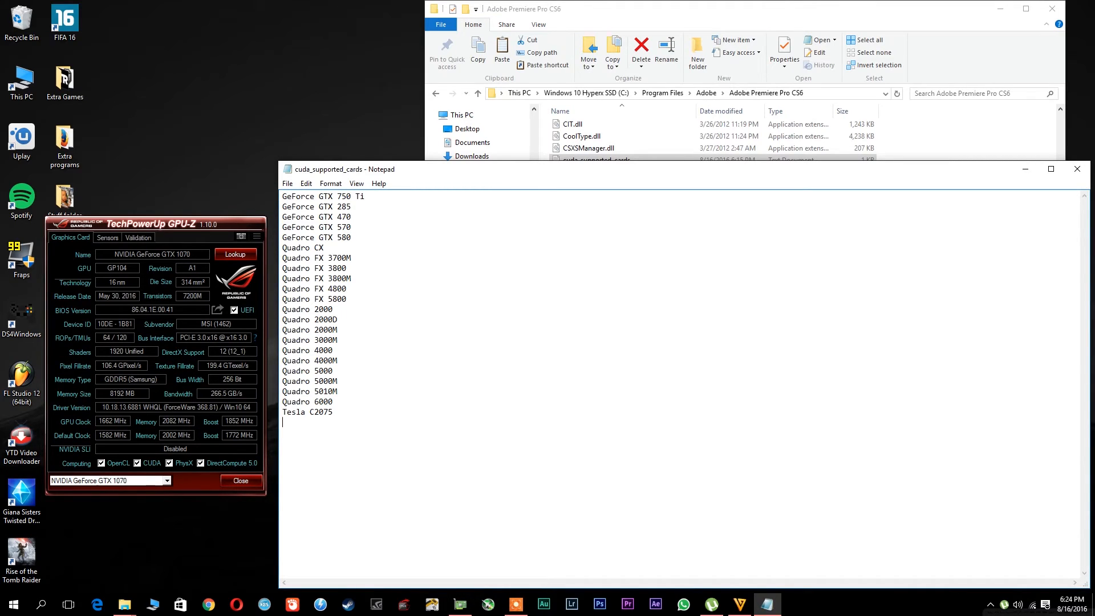
Step: Add GeForce GTX 1070 after Tesla C2075, then close Notepad keeping the changes
{"action": "type", "text": "GeFor"}
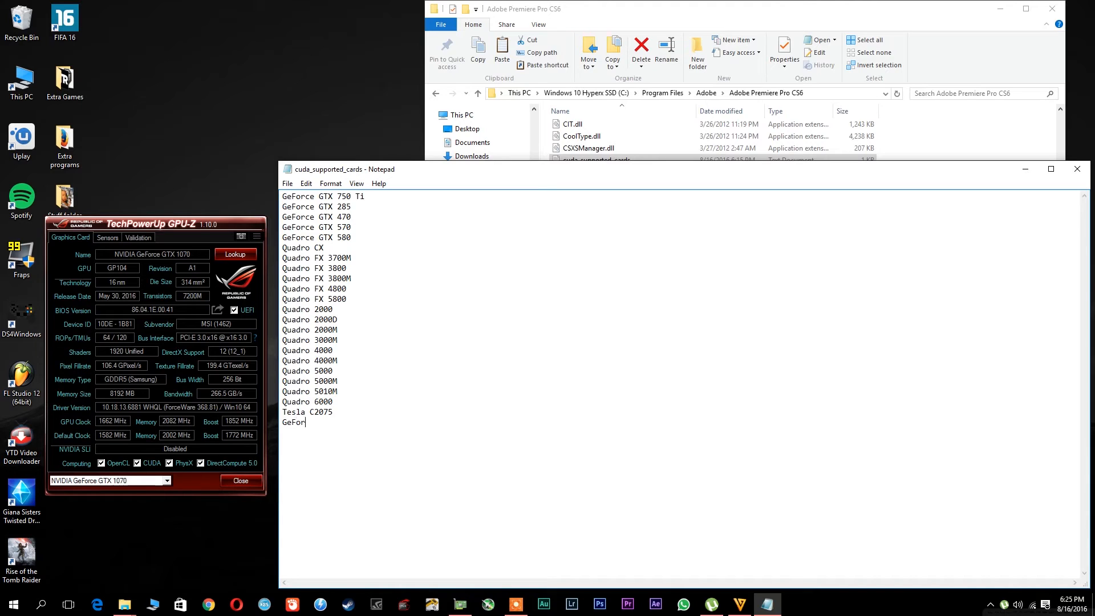
{"action": "type", "text": "ce GTX 1"}
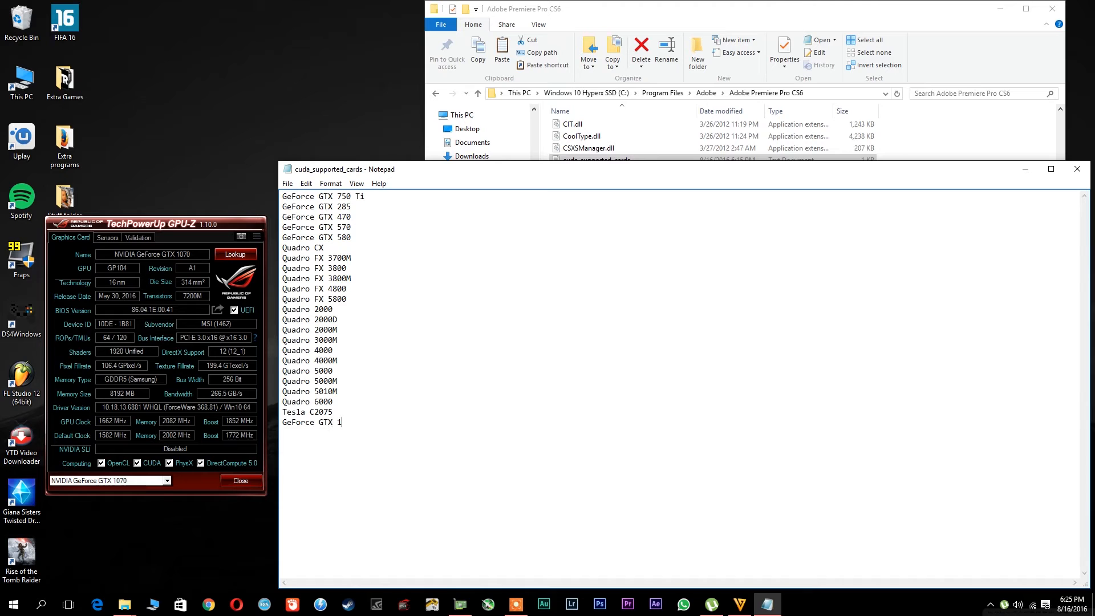
{"action": "type", "text": "070"}
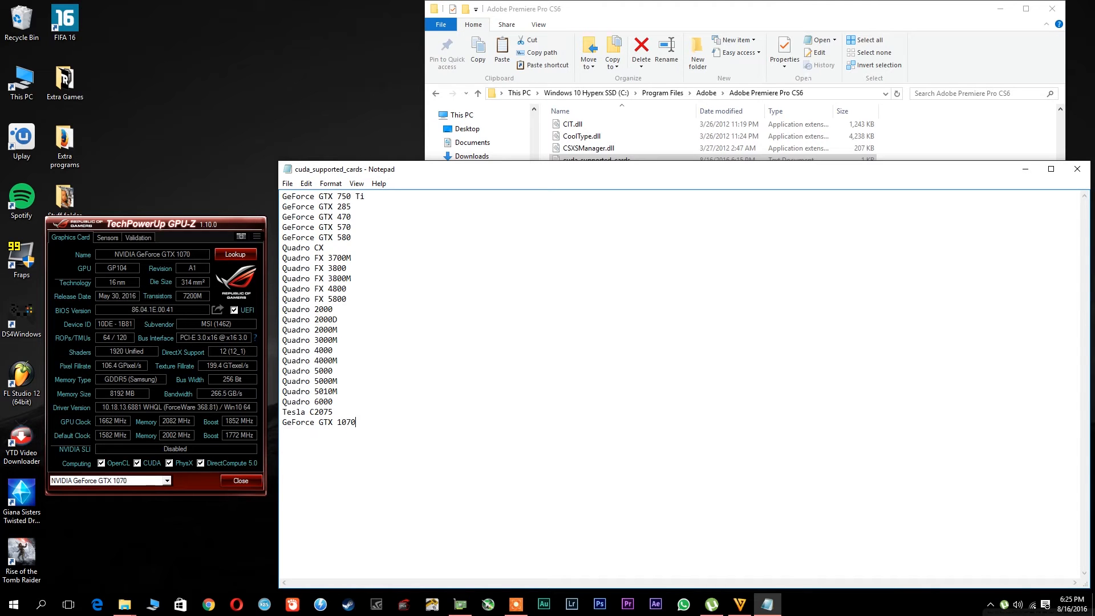
{"action": "left_click", "coordinate": [1075, 169]}
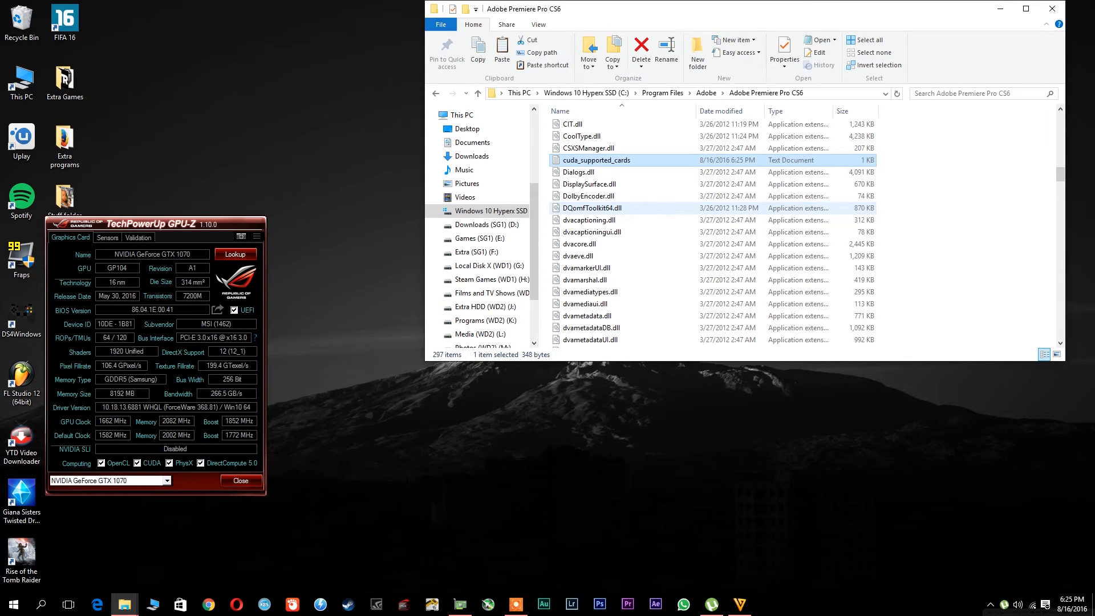
Step: Go up to Adobe, into Adobe After Effects CS6 Support Files, and select raytracer_supported_cards
{"action": "left_click", "coordinate": [705, 92]}
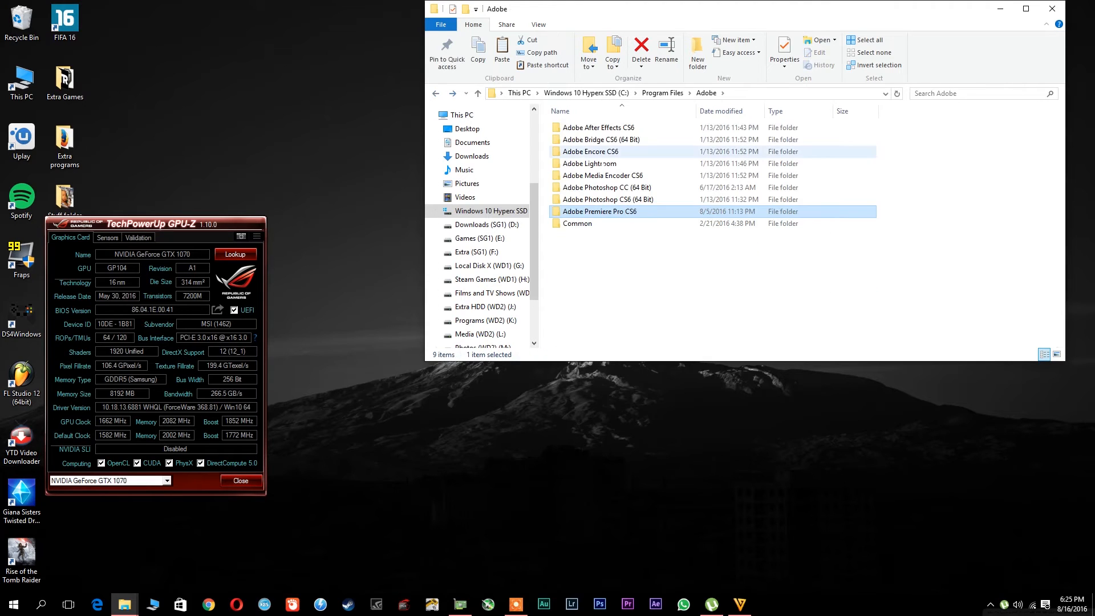
{"action": "double_click", "coordinate": [598, 126]}
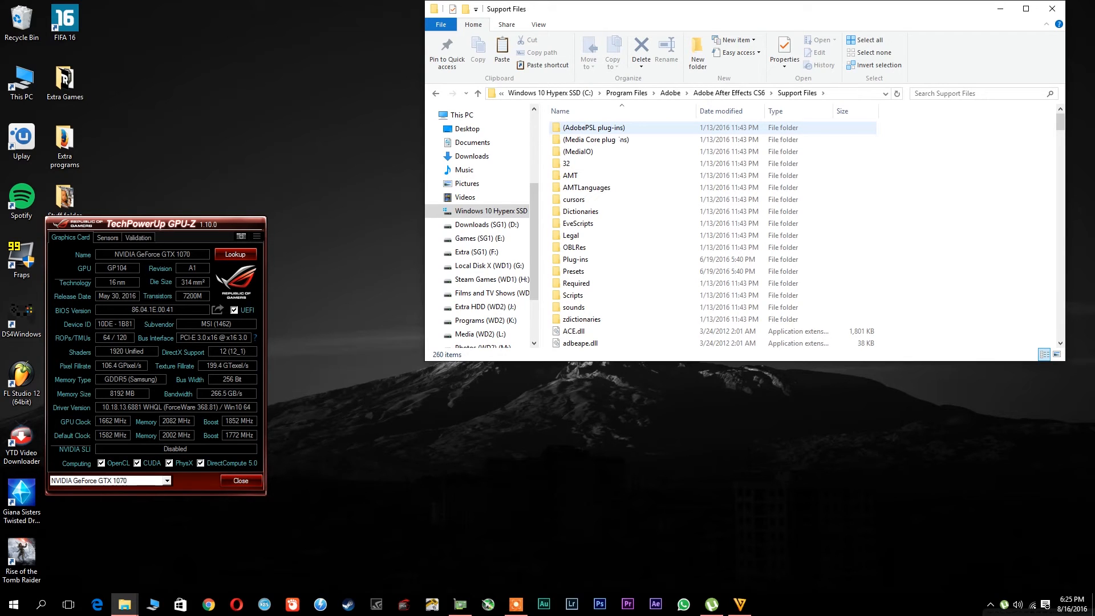
{"action": "left_click", "coordinate": [575, 283]}
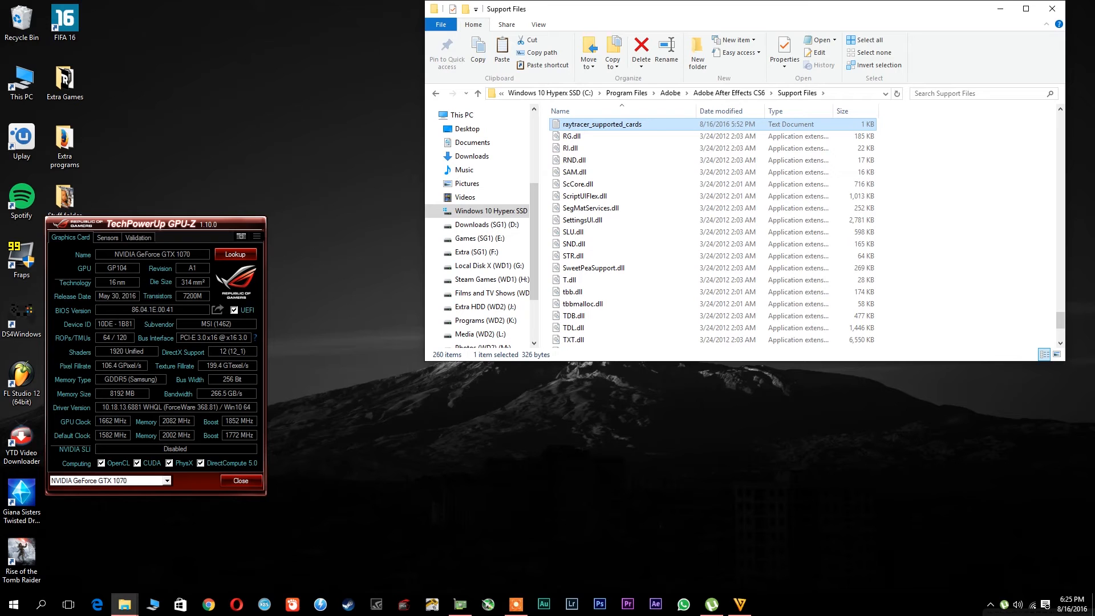
{"action": "mouse_move", "coordinate": [601, 124]}
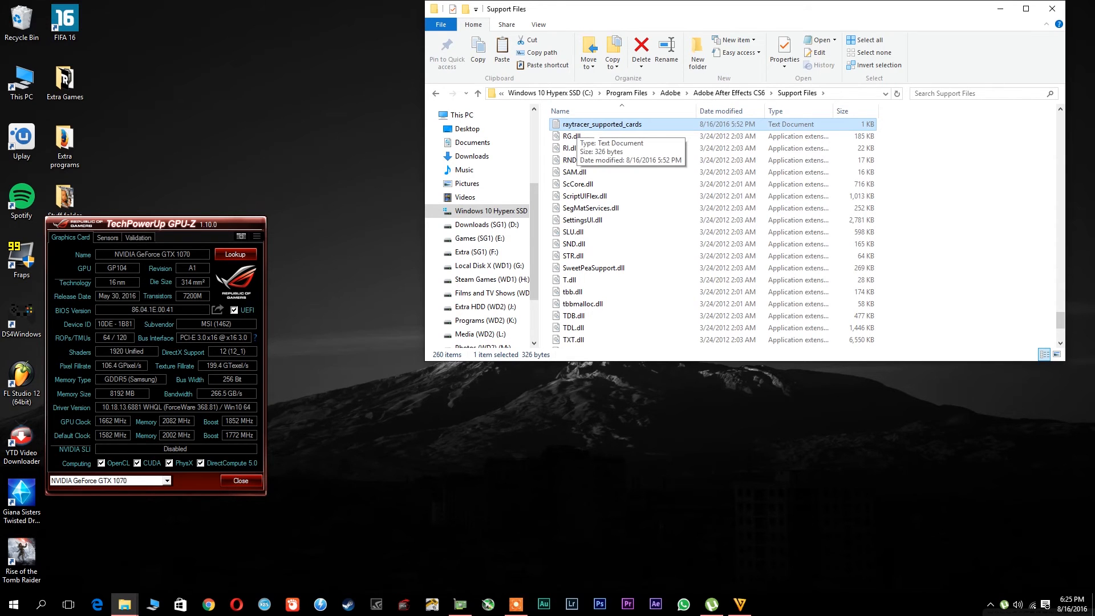
{"action": "double_click", "coordinate": [602, 124]}
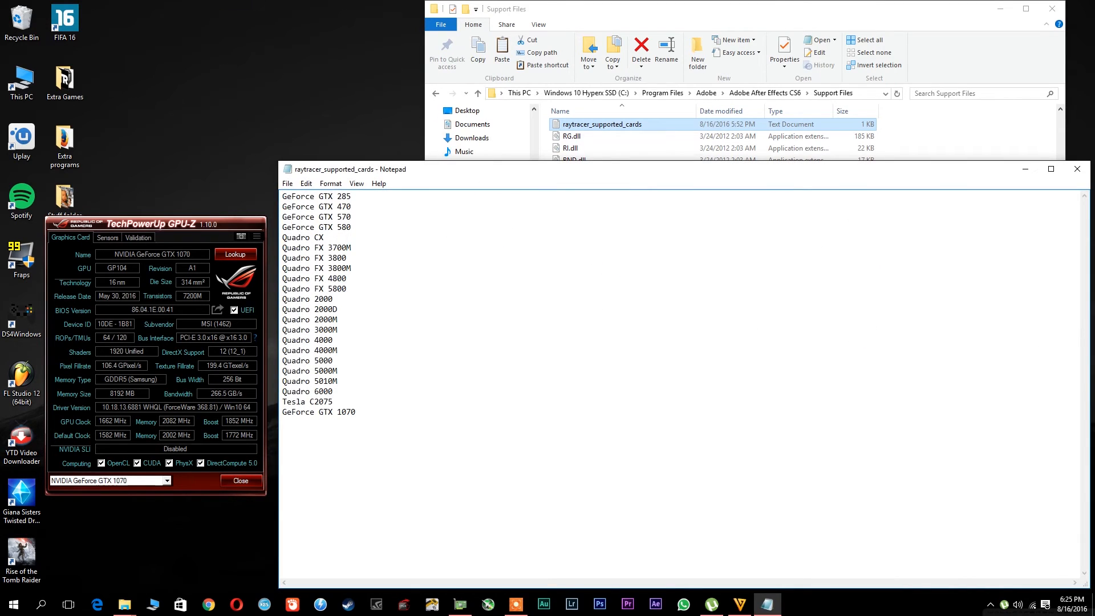
{"action": "left_click", "coordinate": [356, 411]}
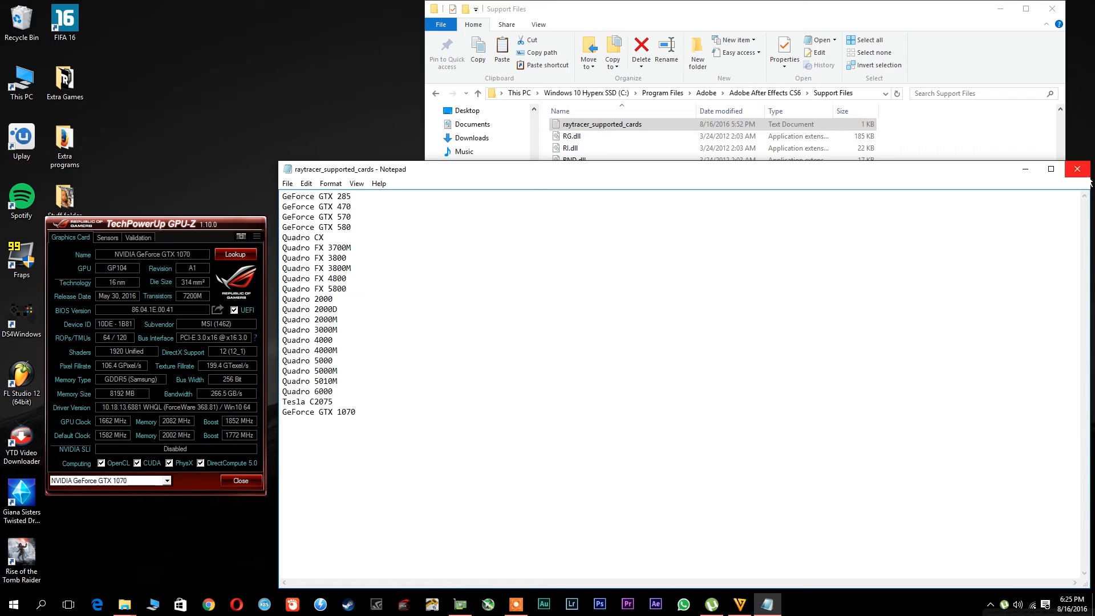
{"action": "left_click", "coordinate": [1075, 168]}
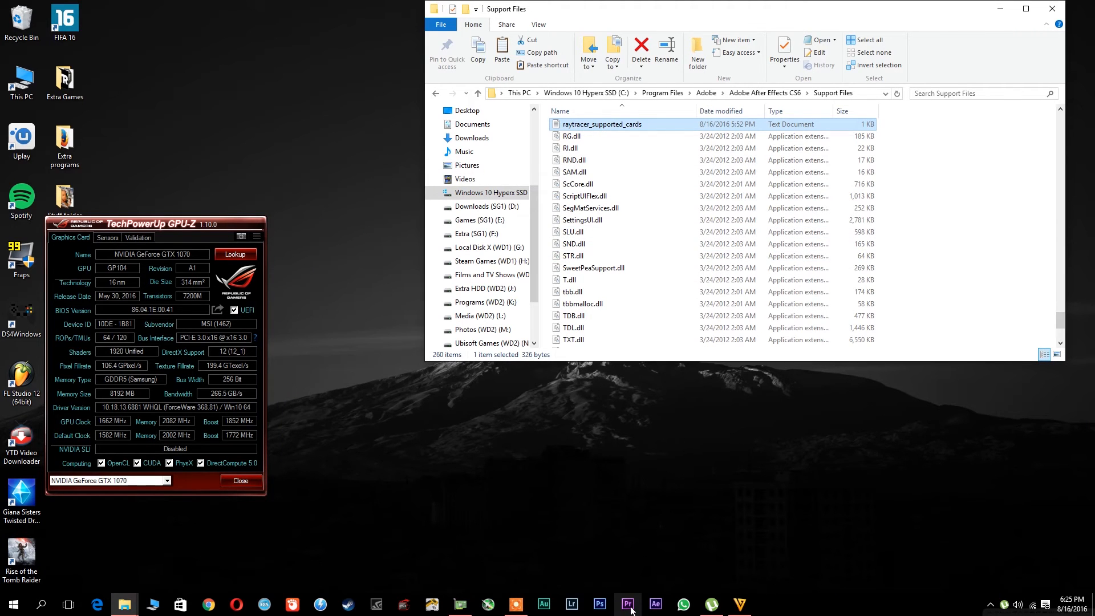
Step: Switch to the Premiere Pro Untitled project and drop down its Project menu
{"action": "left_click", "coordinate": [627, 603]}
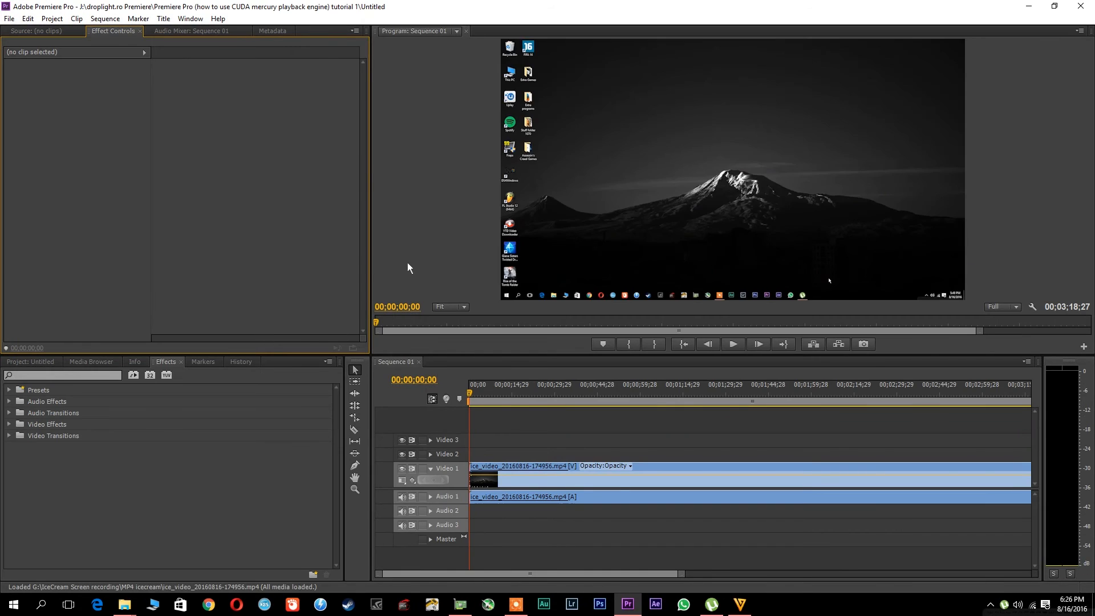
{"action": "mouse_move", "coordinate": [28, 18]}
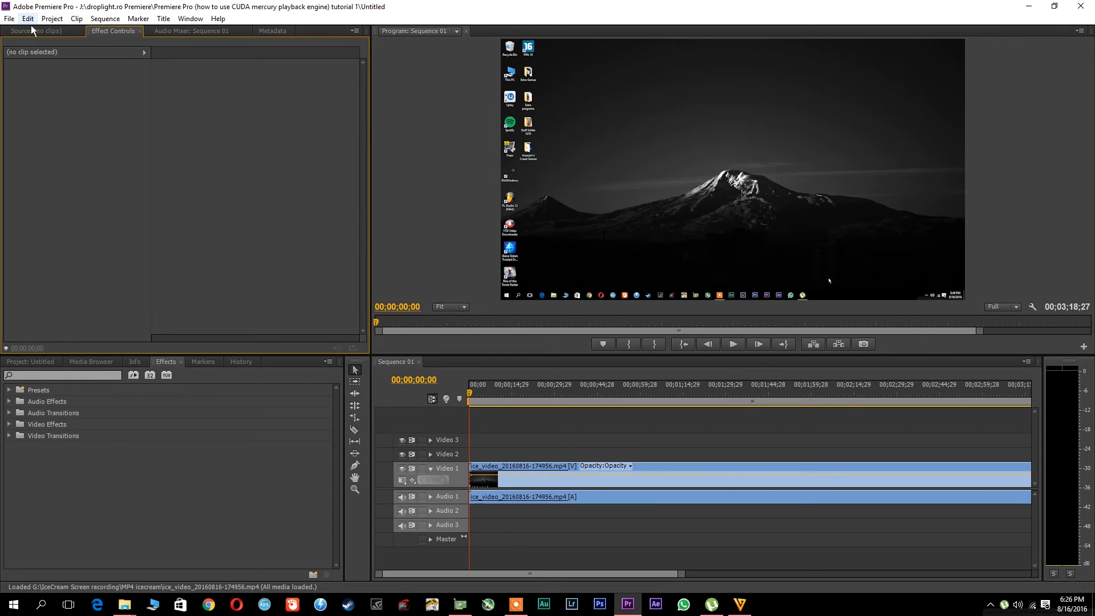
{"action": "left_click", "coordinate": [51, 19]}
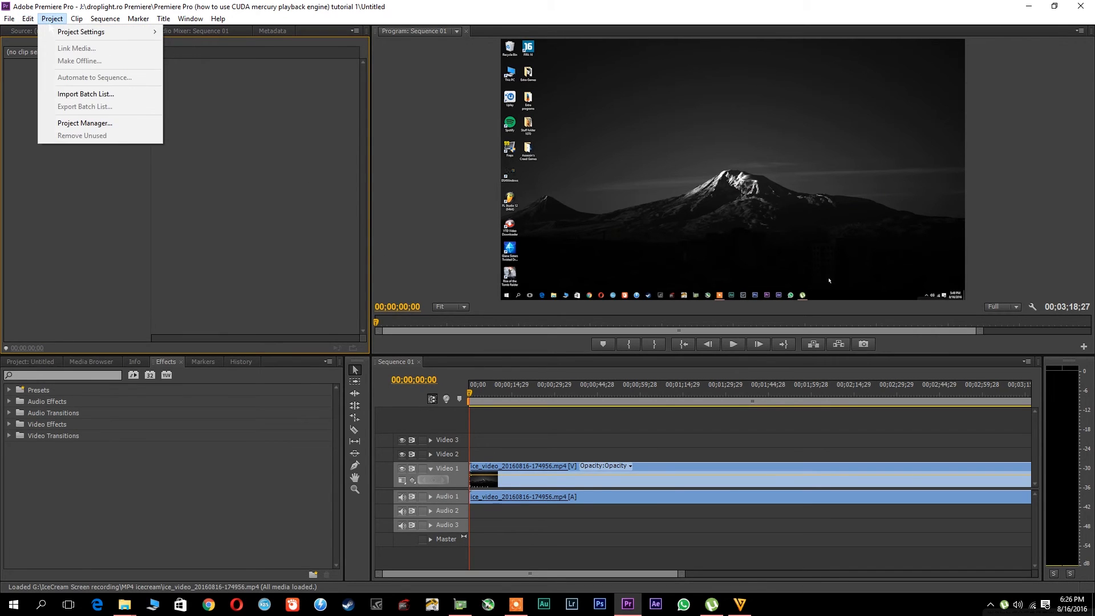
{"action": "mouse_move", "coordinate": [81, 32]}
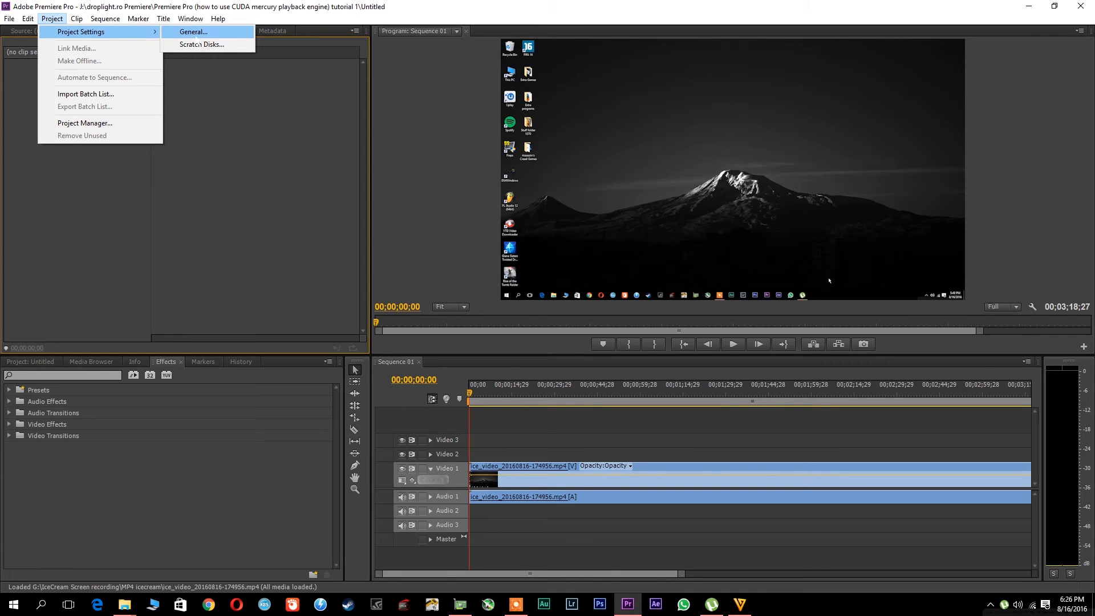
Step: In General project settings, set the renderer to Mercury Playback Engine GPU Acceleration (CUDA) and confirm
{"action": "left_click", "coordinate": [193, 32]}
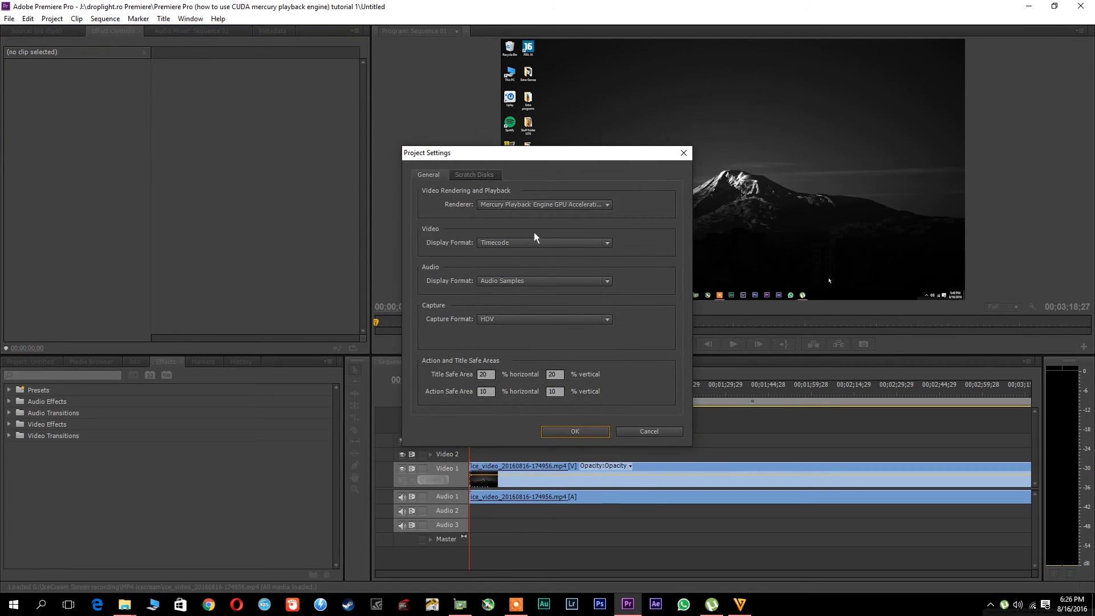
{"action": "mouse_move", "coordinate": [492, 224]}
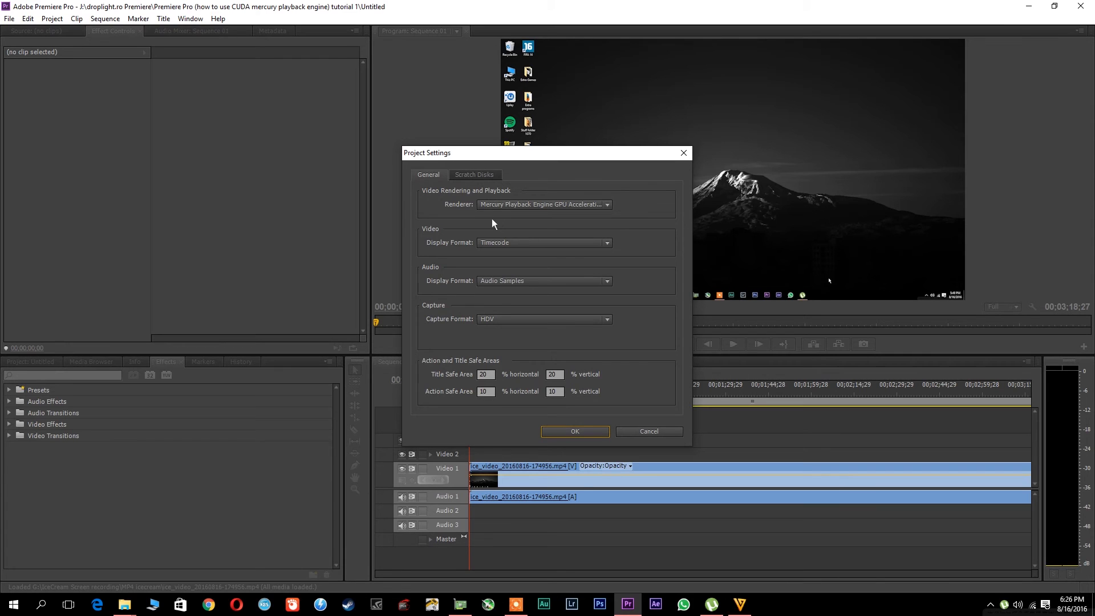
{"action": "mouse_move", "coordinate": [579, 217]}
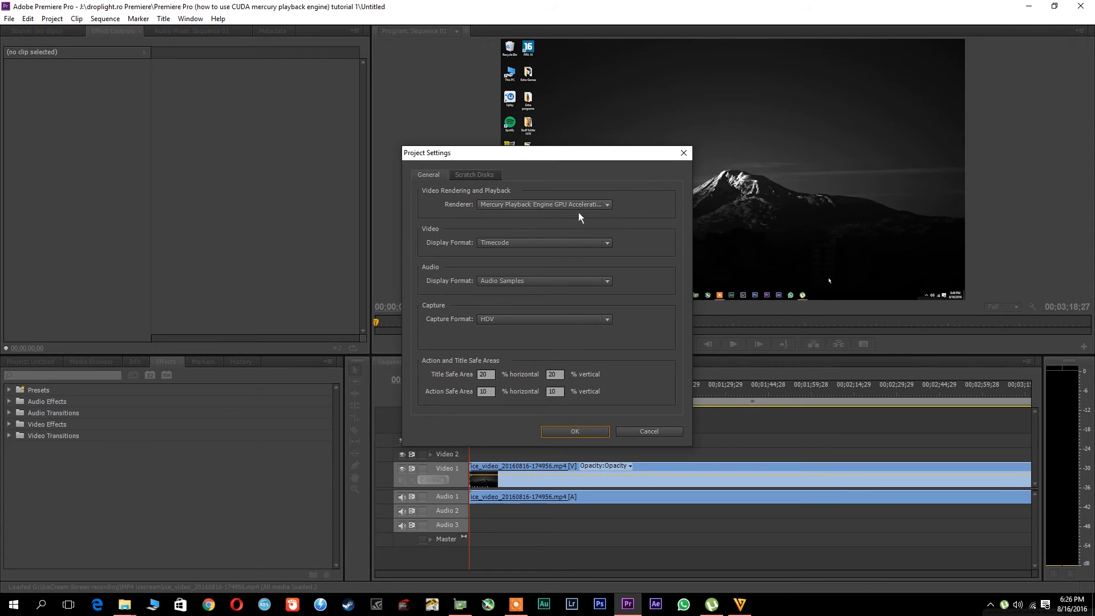
{"action": "left_click", "coordinate": [606, 204]}
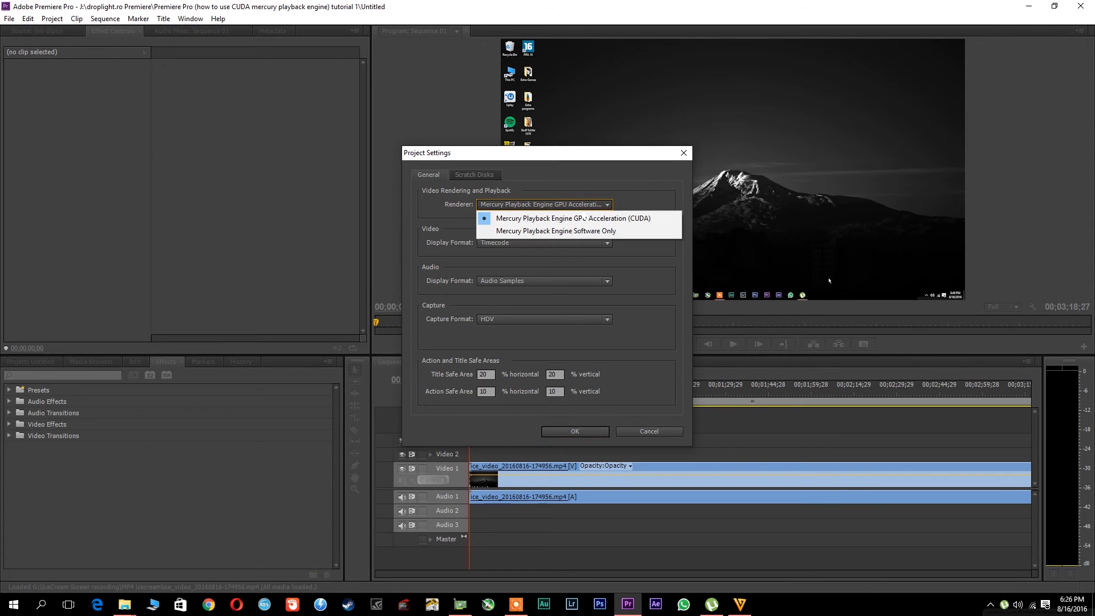
{"action": "mouse_move", "coordinate": [555, 230]}
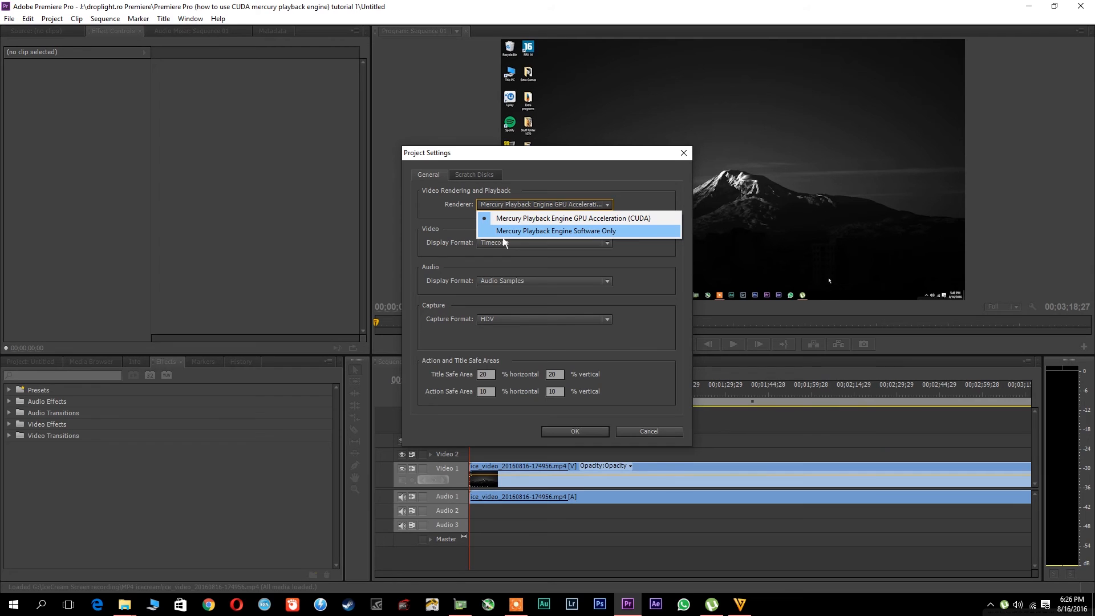
{"action": "left_click", "coordinate": [574, 218]}
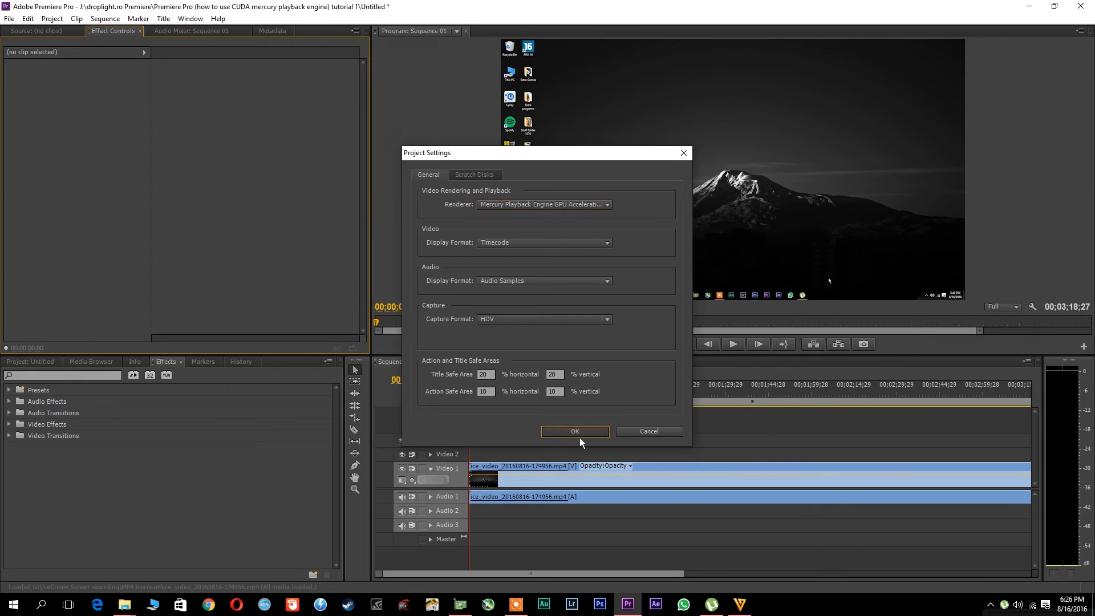
{"action": "left_click", "coordinate": [574, 431]}
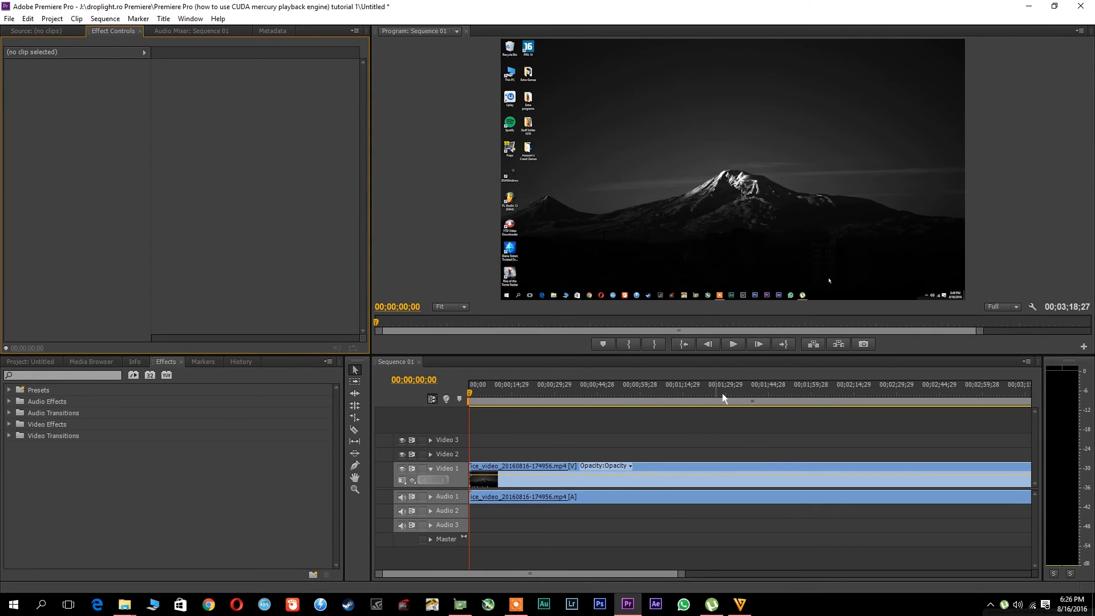
{"action": "mouse_move", "coordinate": [1032, 306]}
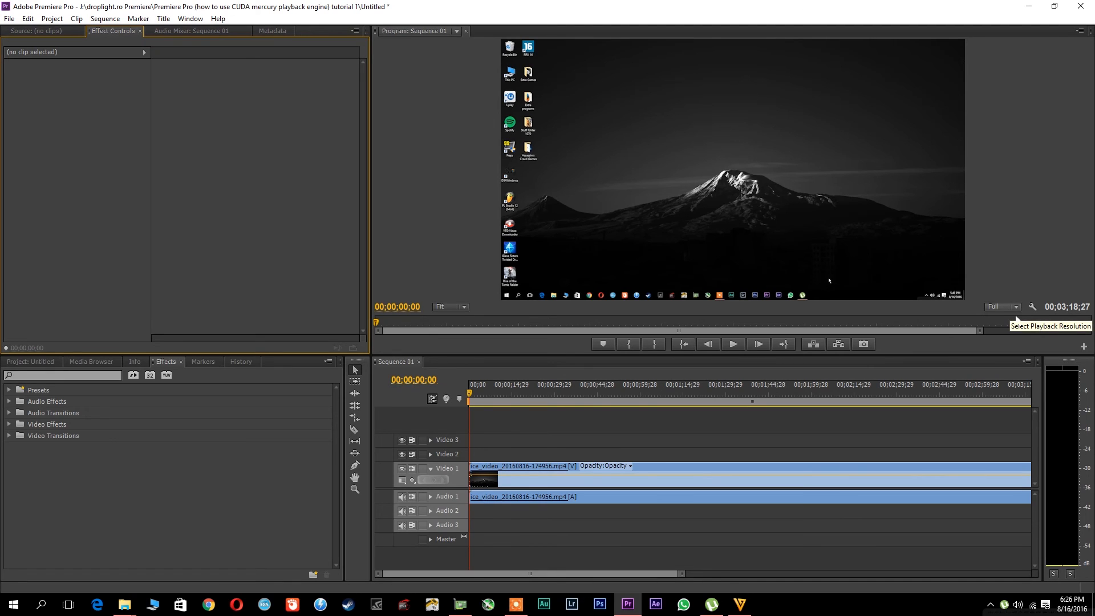
{"action": "mouse_move", "coordinate": [485, 417]}
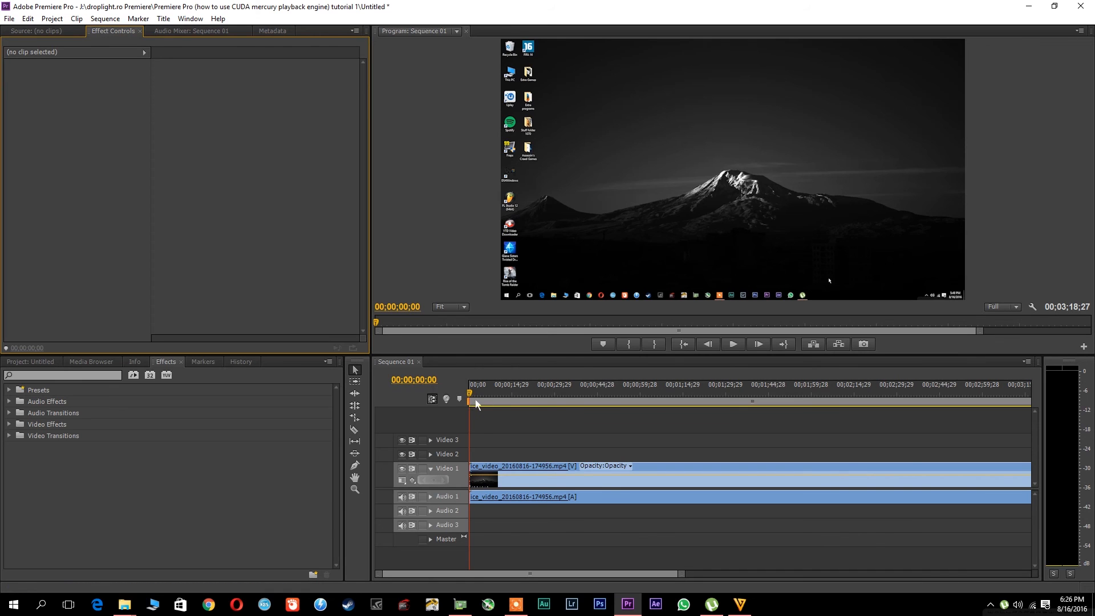
Step: Move the Sequence 01 playhead to 00;01;08;00 on the timeline ruler
{"action": "left_click", "coordinate": [662, 401]}
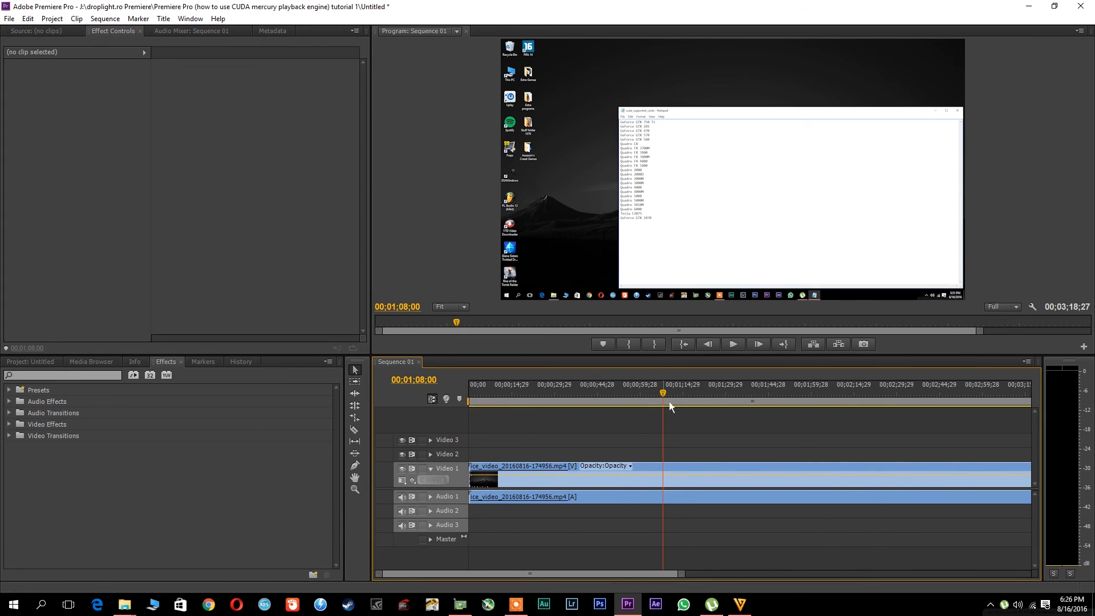